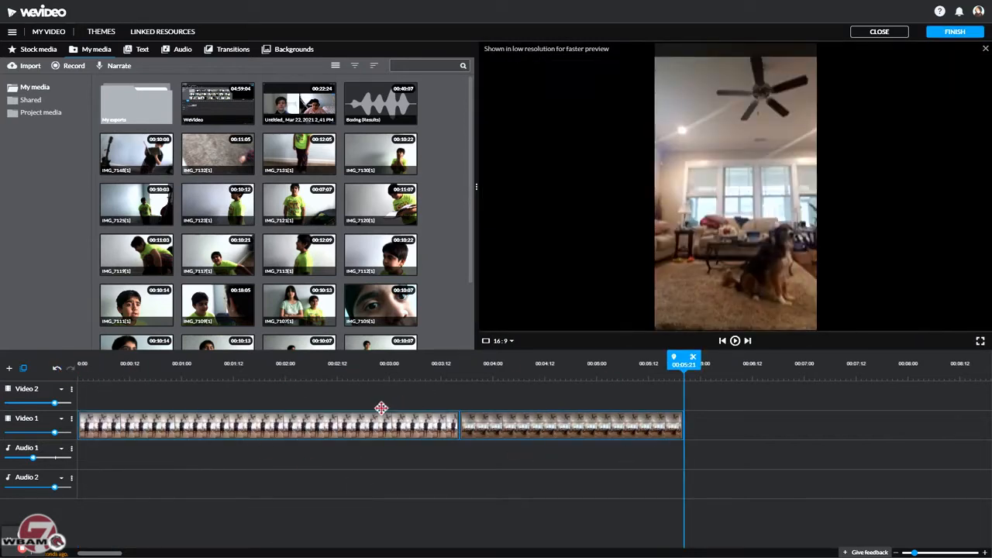
Browse the Overlays folder under Backgrounds to show Bang, Countdown and Explosion.
click(293, 49)
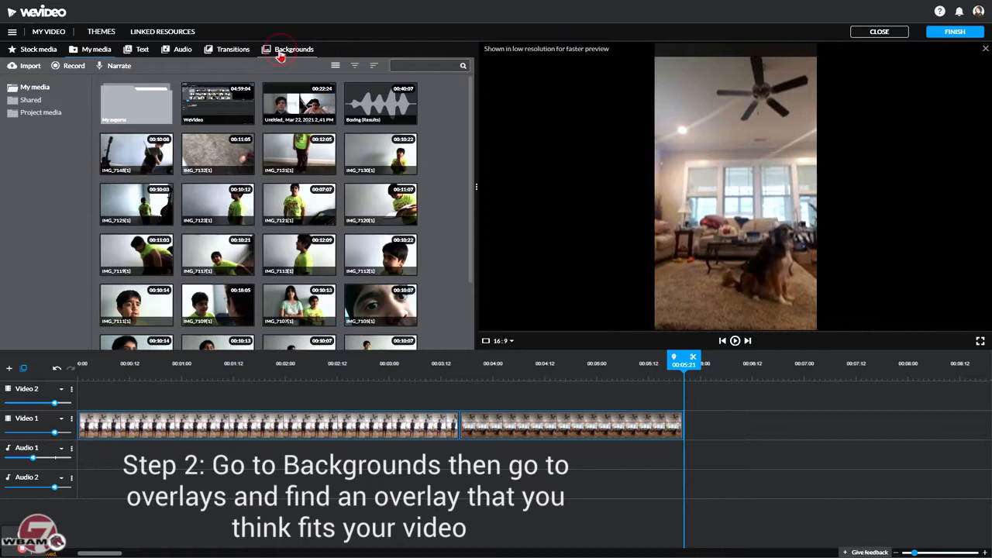
click(294, 49)
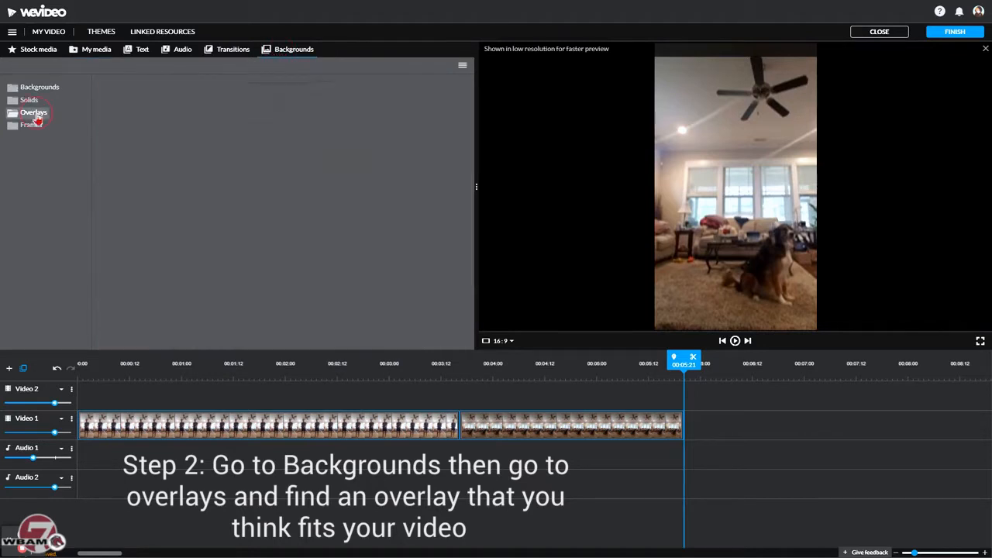
click(33, 112)
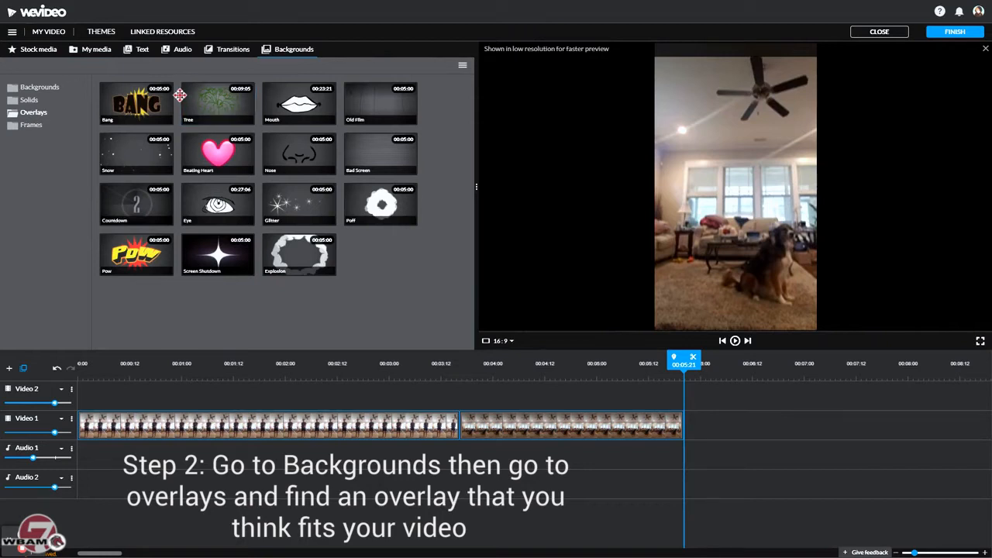
mouse_move(253, 270)
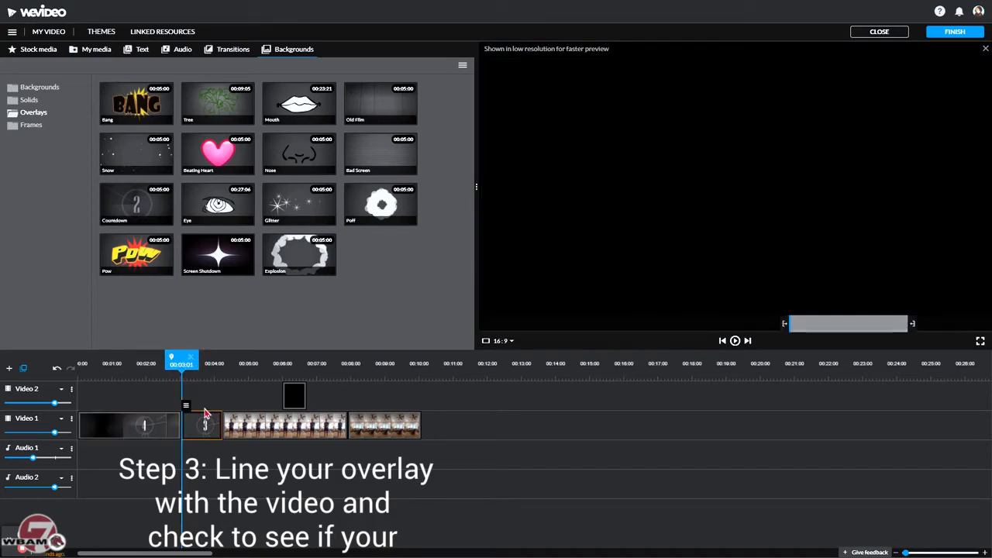
Select the leftover piece of the split Countdown overlay for removal.
click(203, 424)
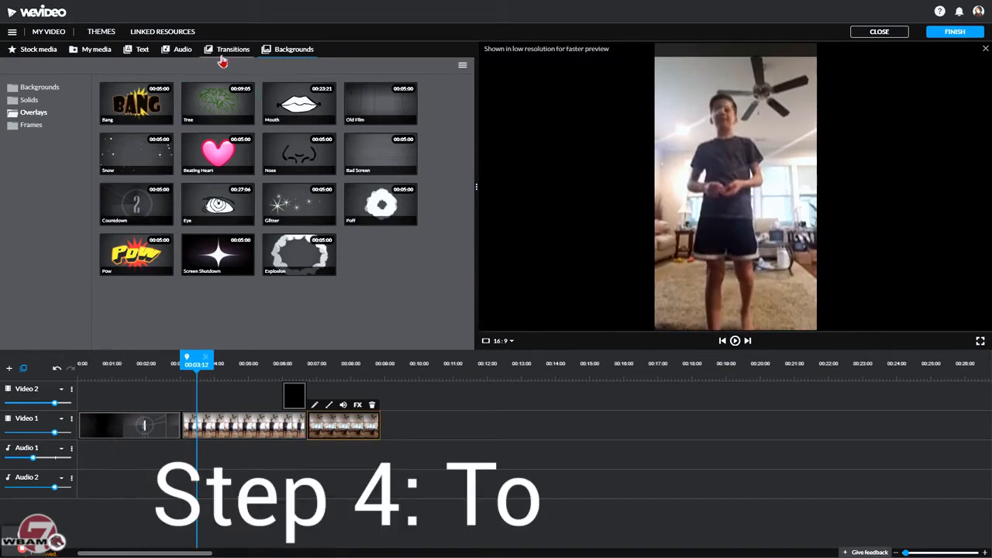
Choose a transition from the Transitions library to follow the countdown.
click(234, 48)
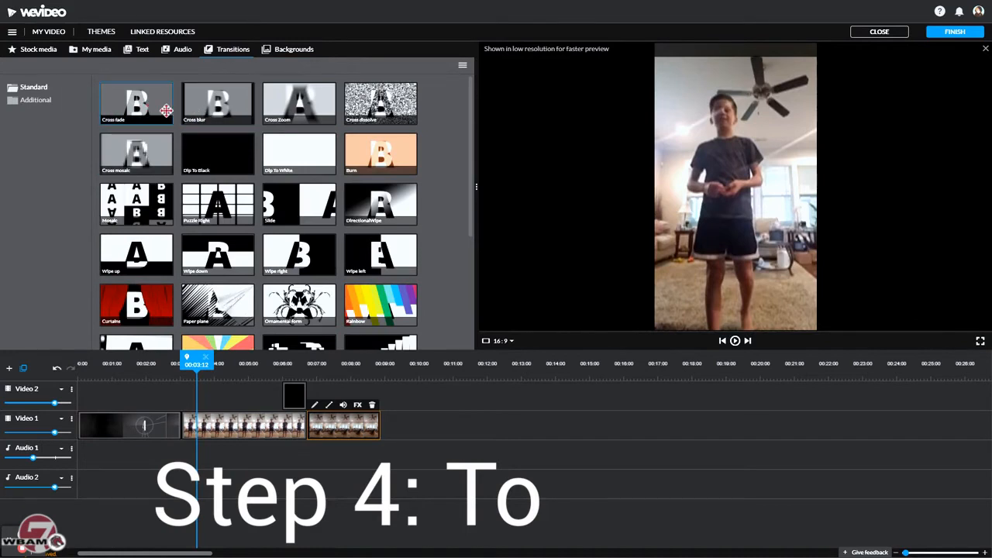
click(180, 424)
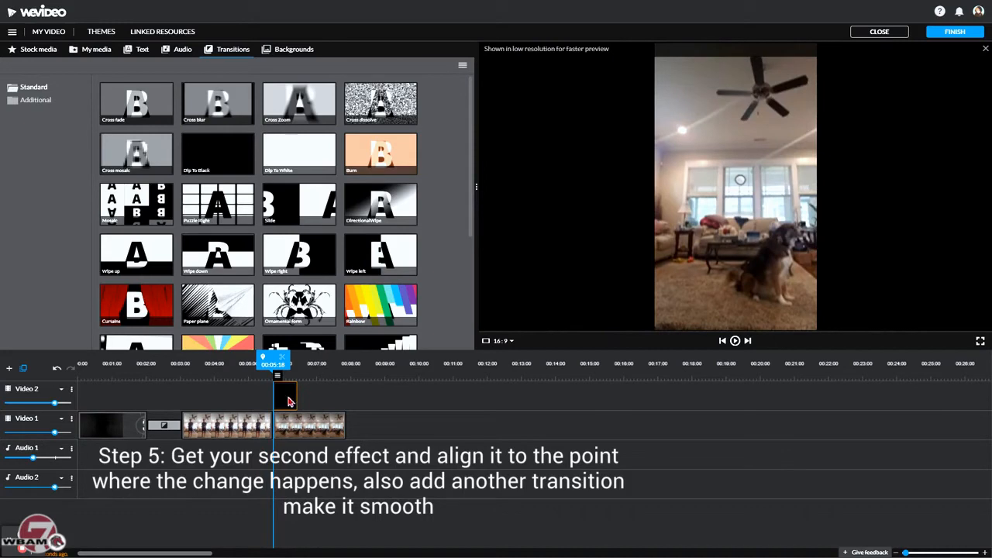
Align the cloud explosion overlay with the cut between the two home clips.
drag(284, 395, 360, 395)
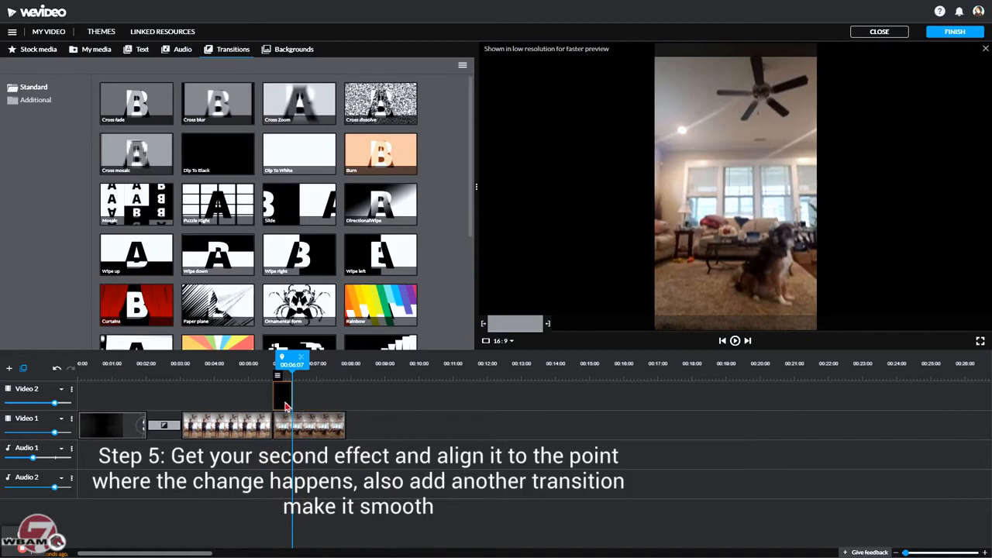
click(733, 340)
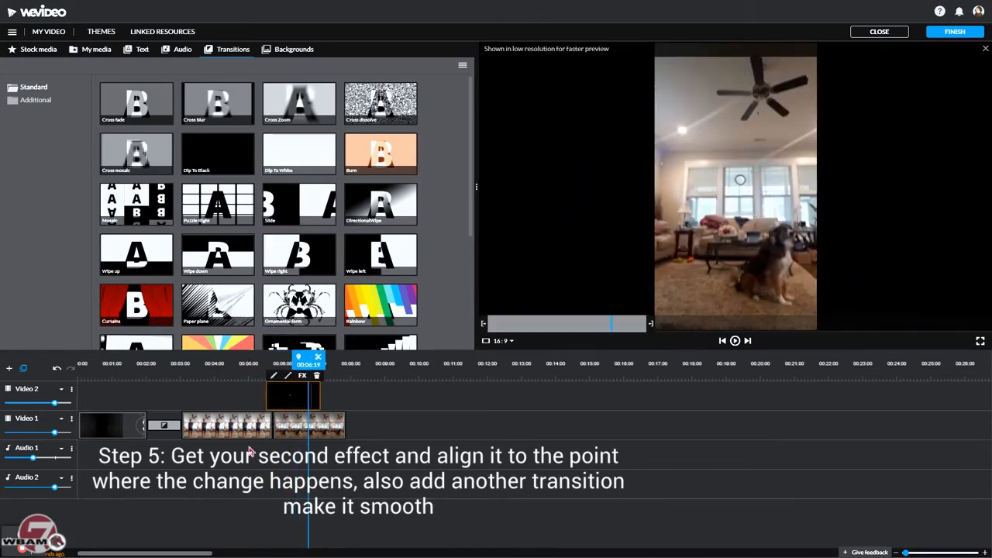
click(135, 103)
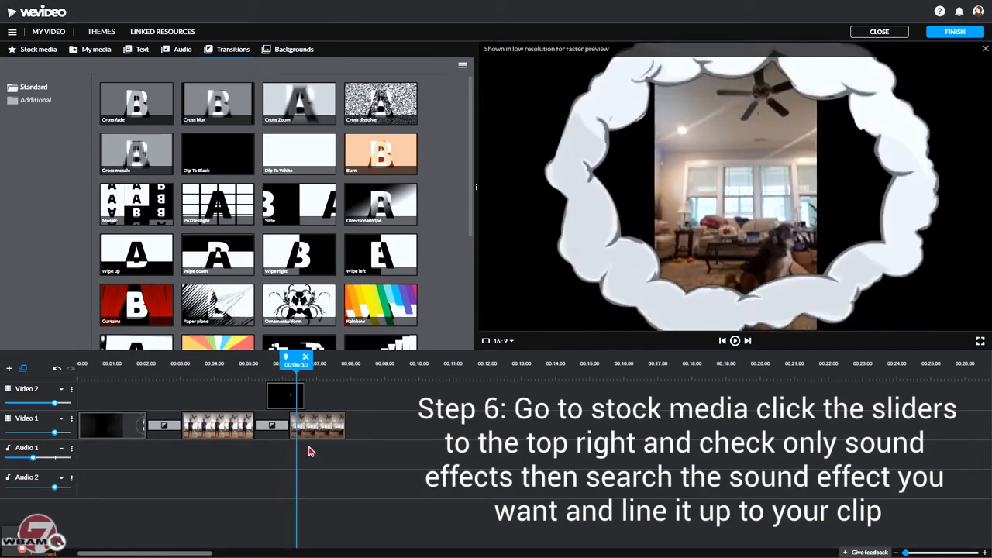
mouse_move(167, 55)
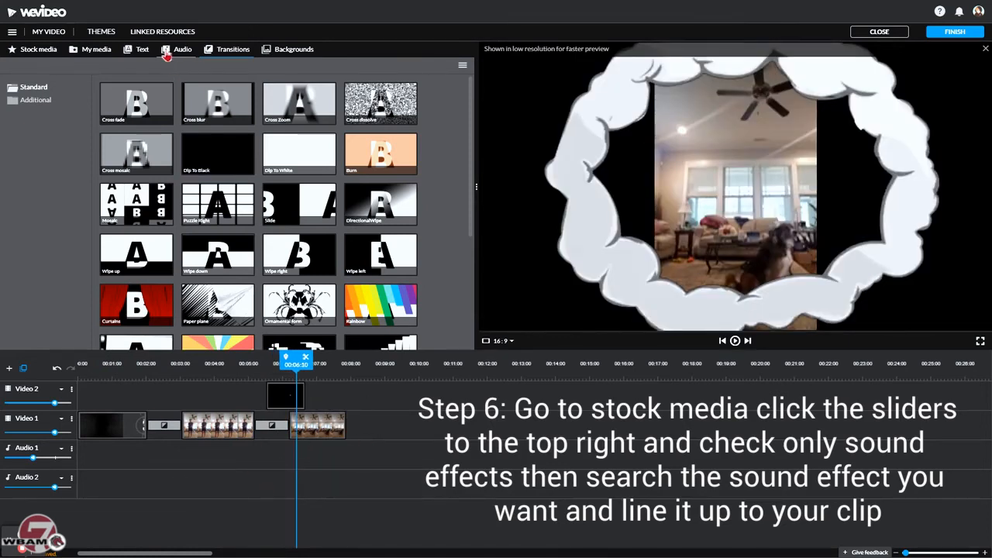
Filter Stock media results to Sound effects only and enter the query 'bark'.
click(38, 49)
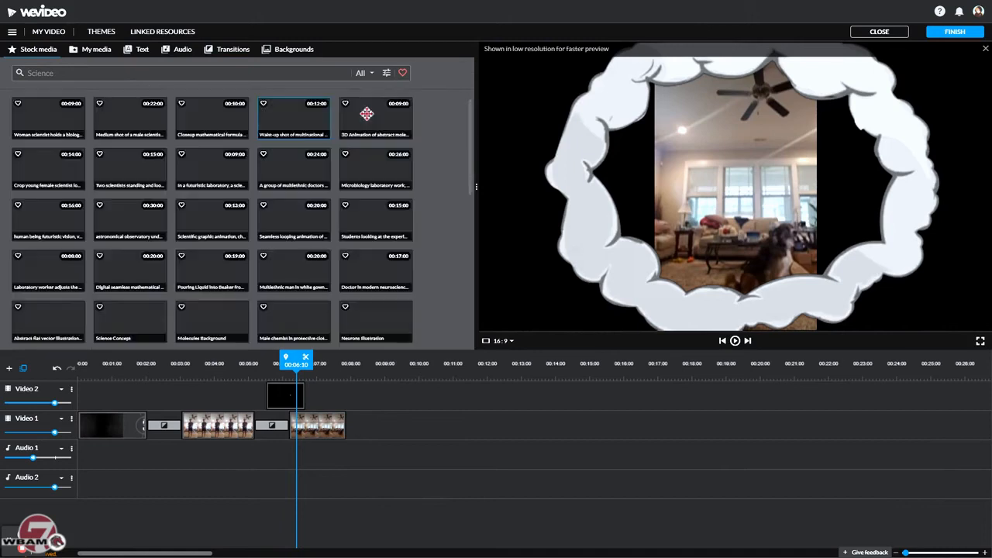
click(386, 73)
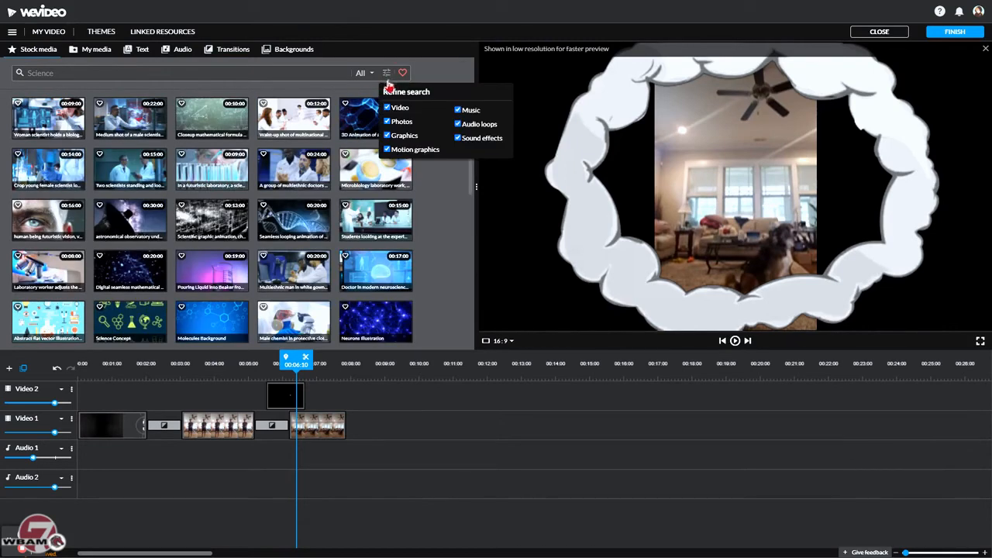
click(386, 107)
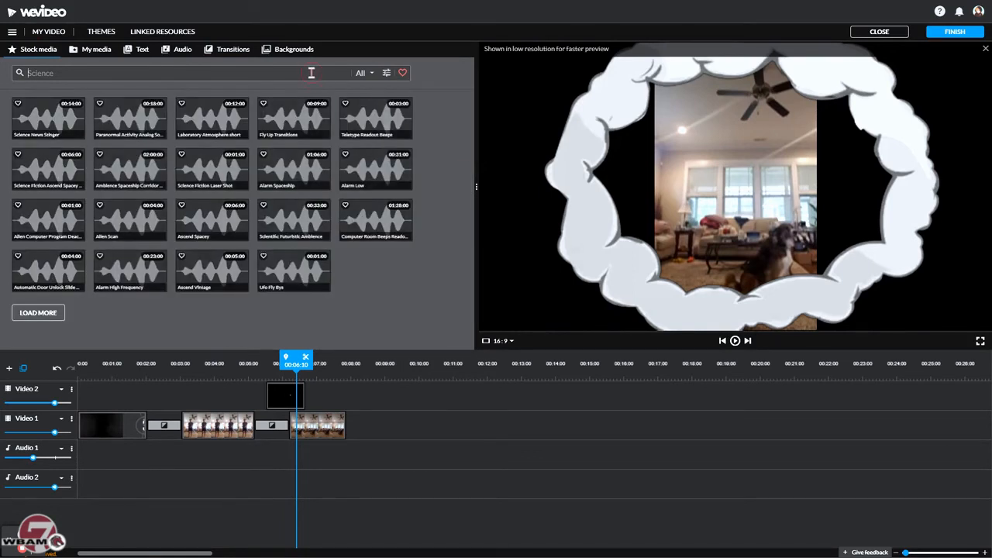
text(bark)
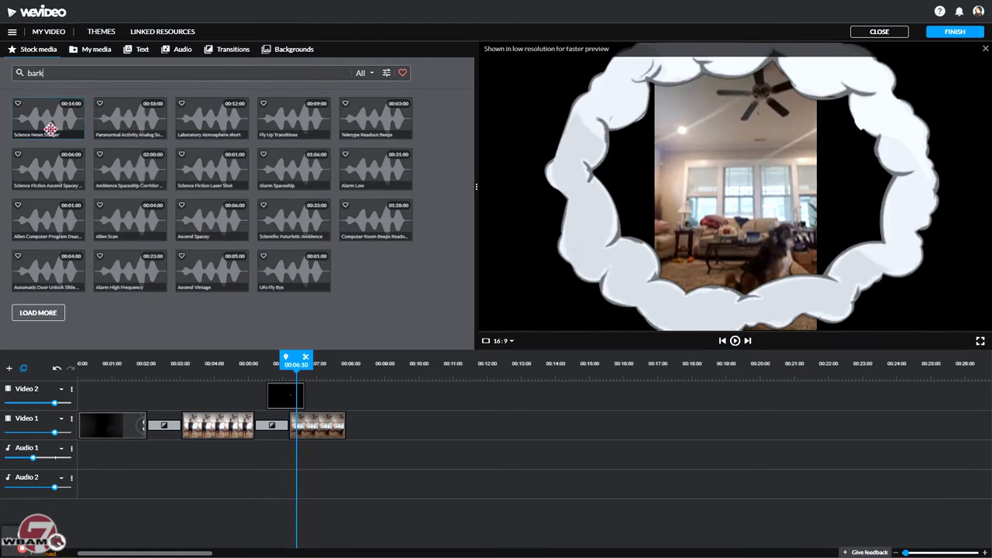
Run the 'bark' sound effect search in Stock media.
click(48, 118)
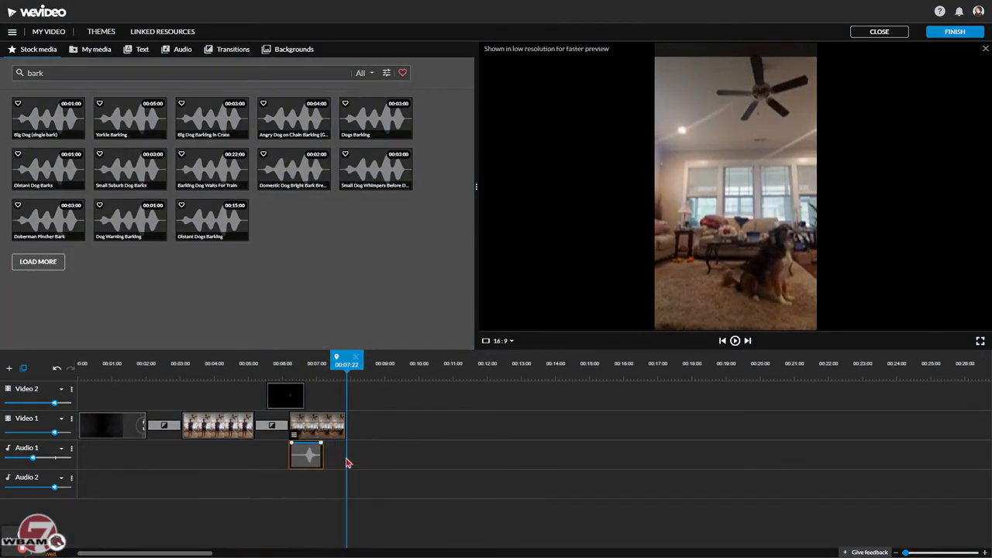
mouse_move(352, 464)
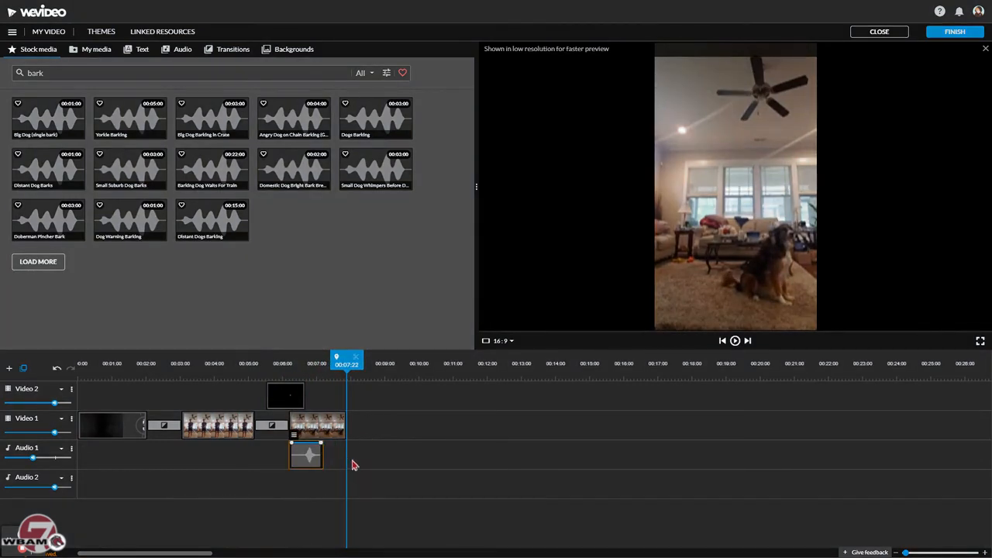